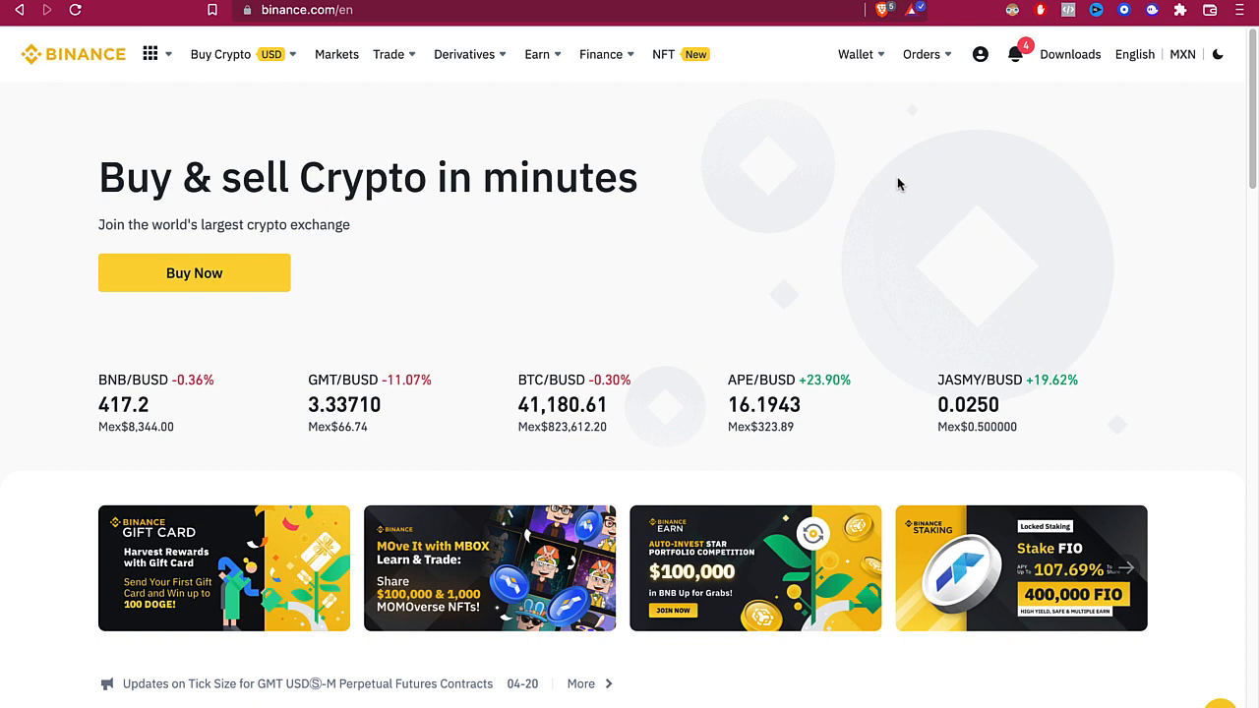
pyautogui.moveTo(713, 352)
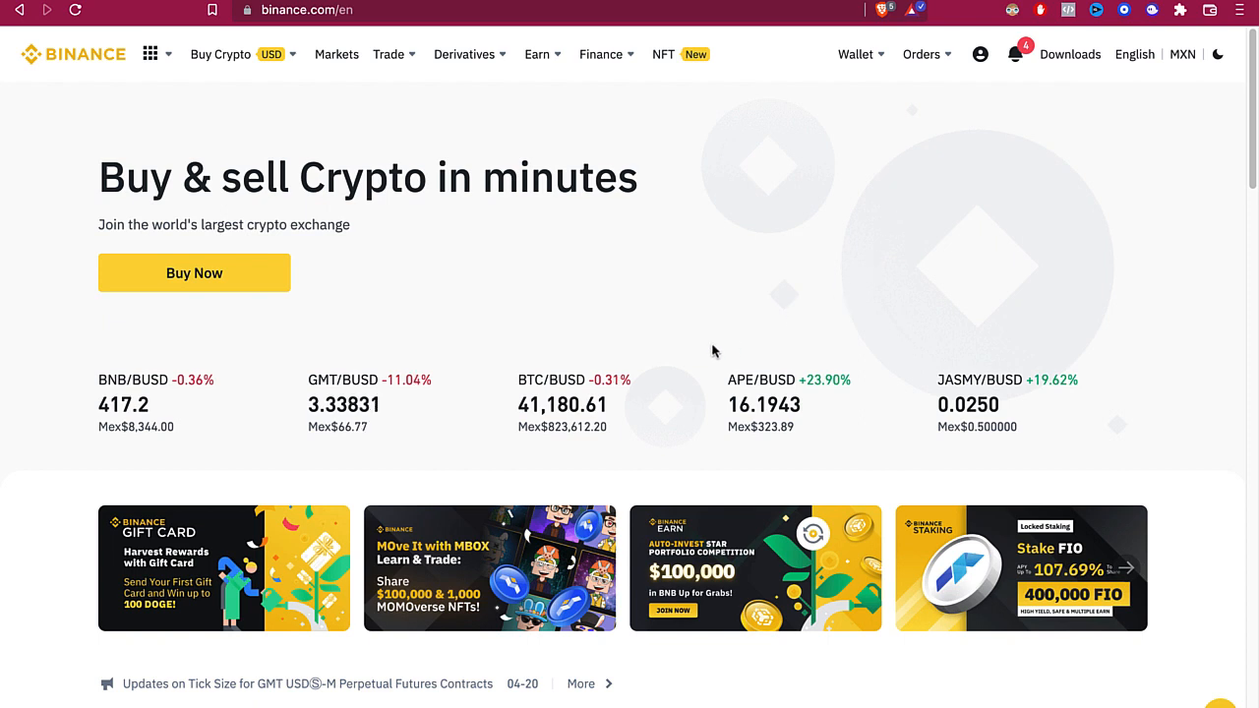
# - Keep Mexican pesos as the display currency in the language and currency settings
pyautogui.click(979, 54)
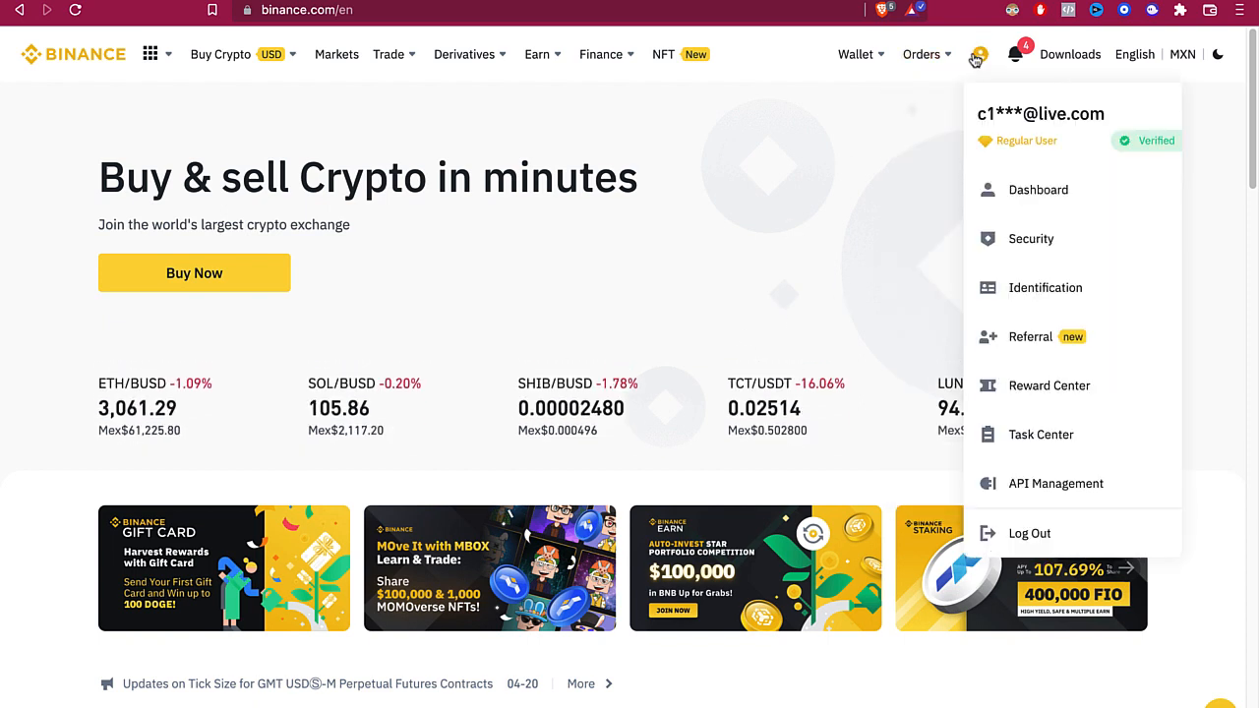
pyautogui.moveTo(974, 56)
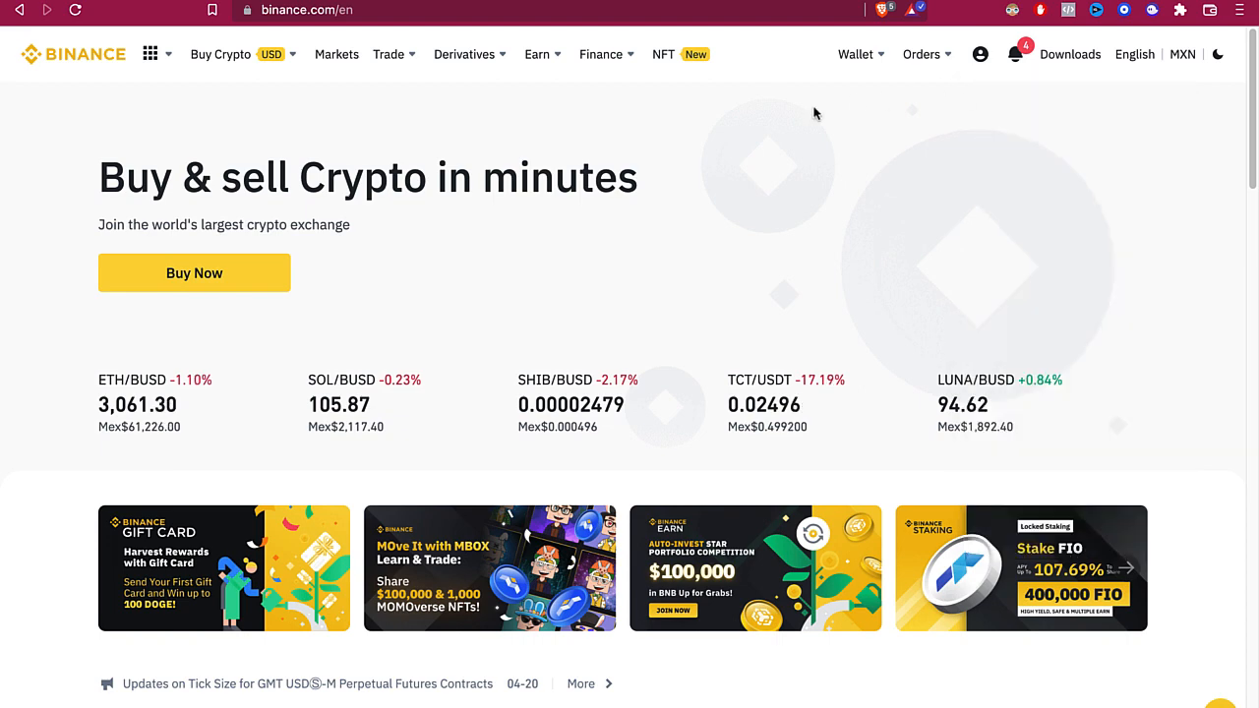
pyautogui.click(221, 54)
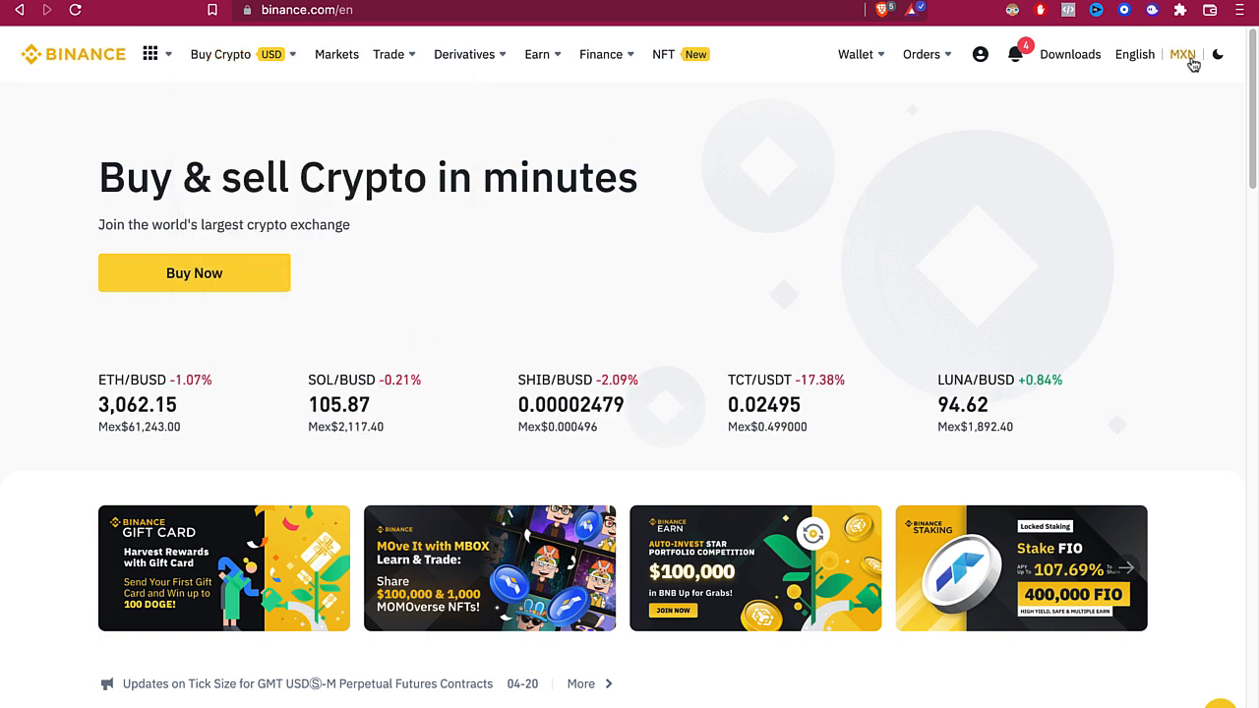
pyautogui.click(1182, 54)
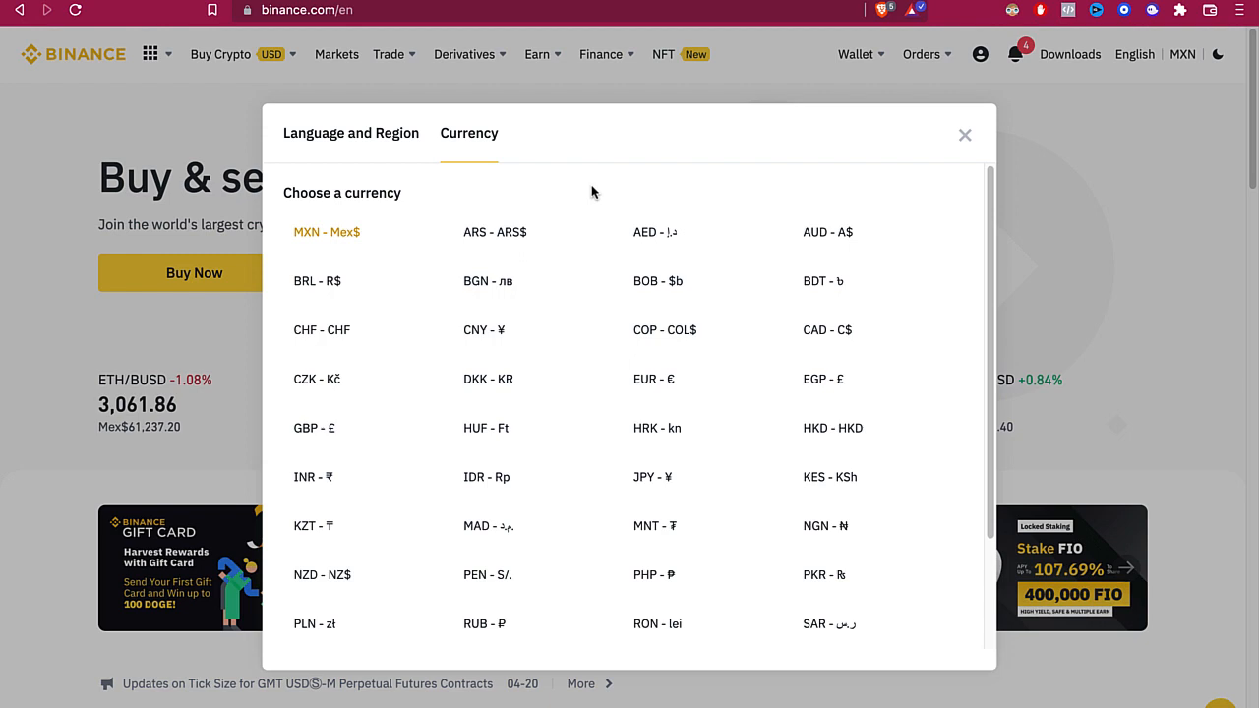
pyautogui.scroll(-3)
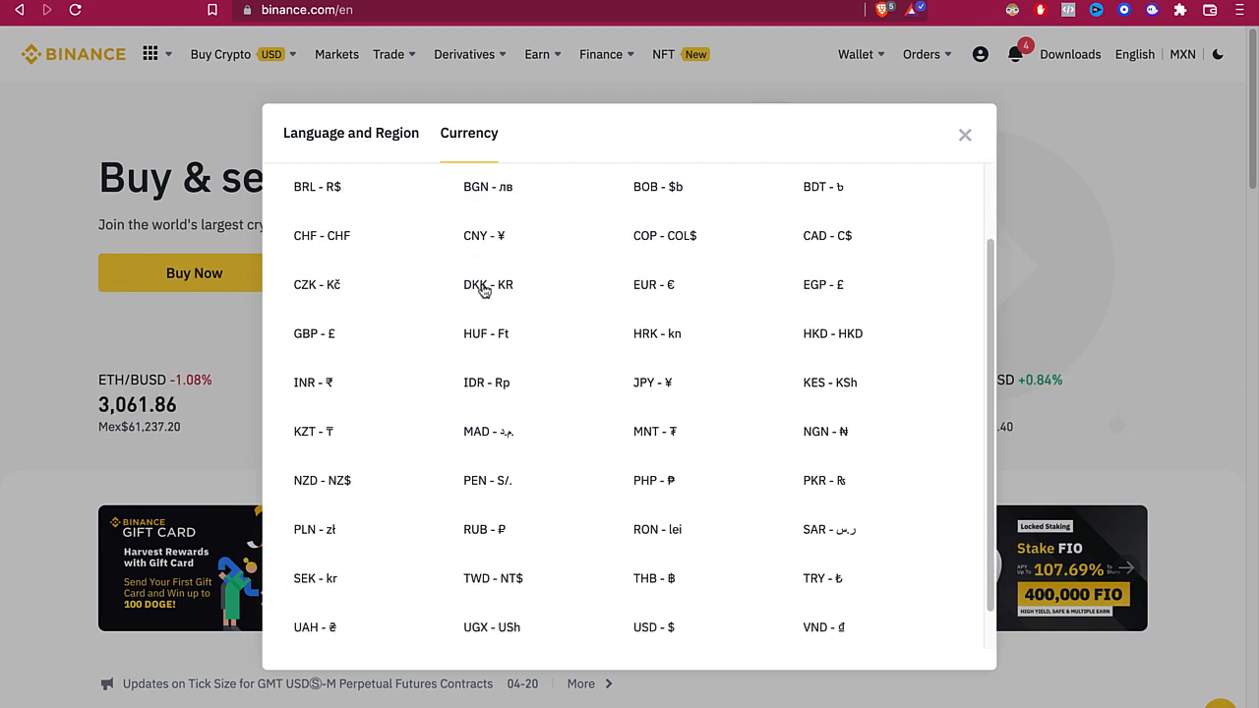
pyautogui.scroll(-3)
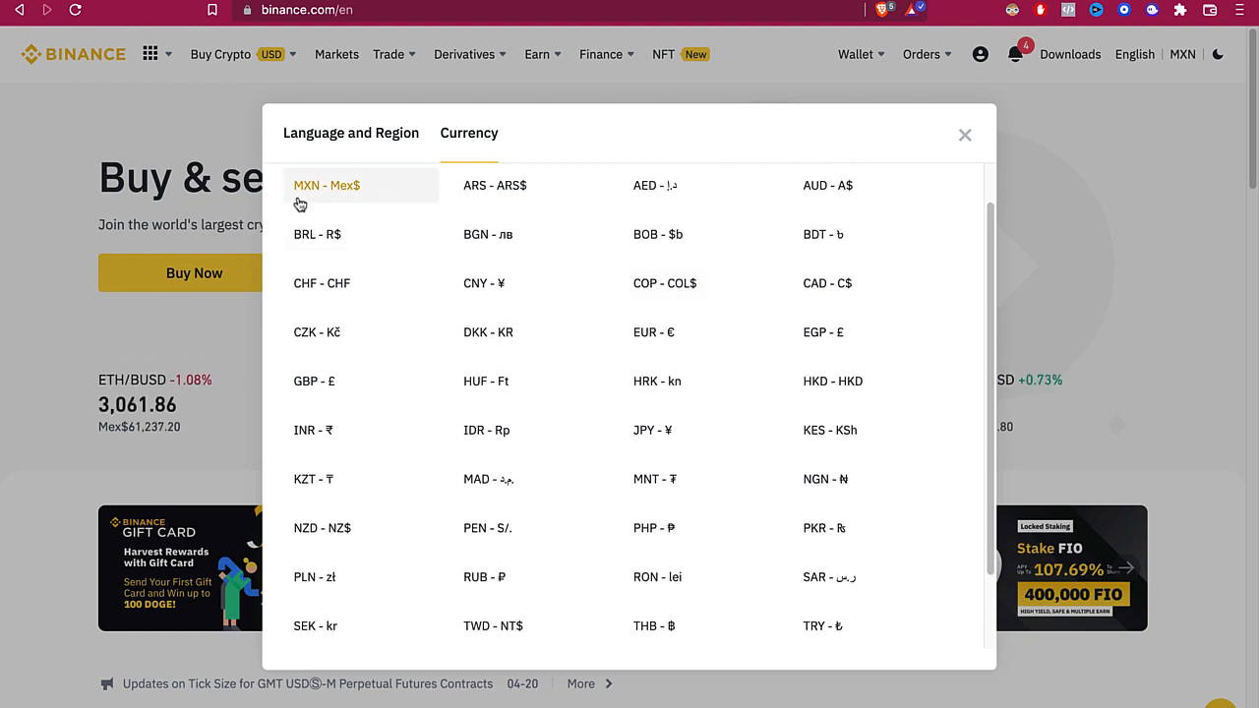
pyautogui.click(964, 133)
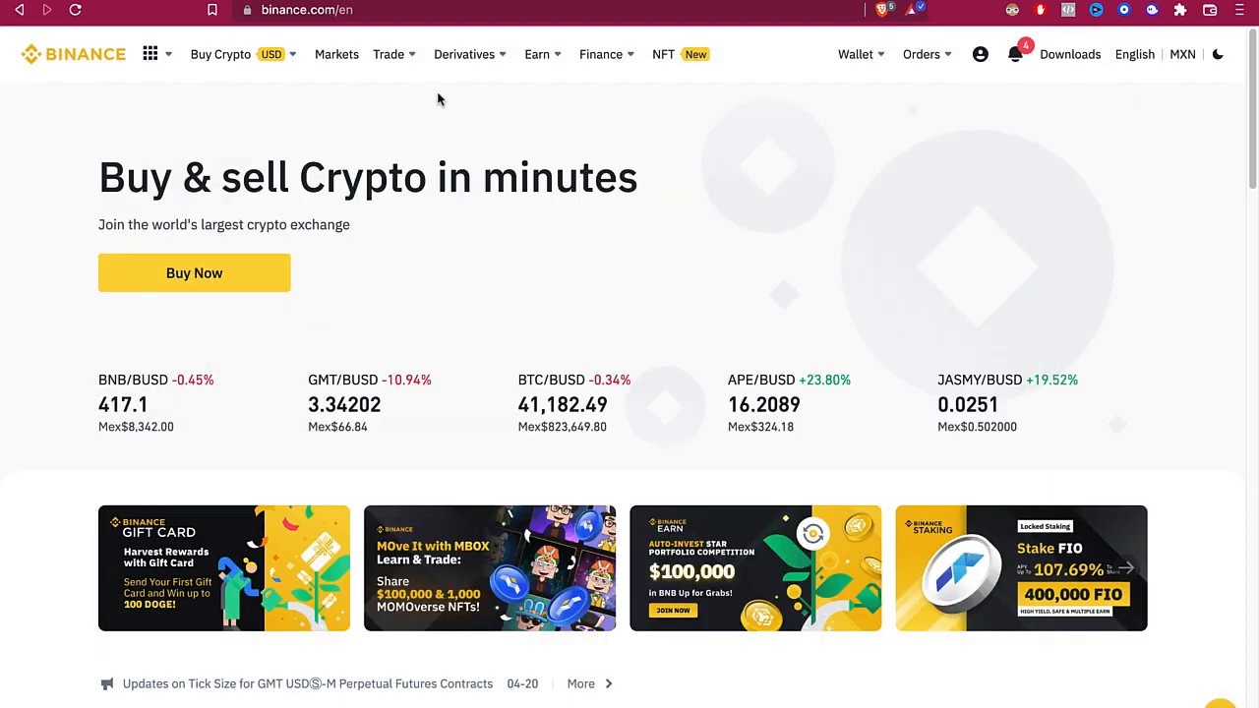
# - Choose MXN as the payment currency for buying crypto
pyautogui.click(220, 54)
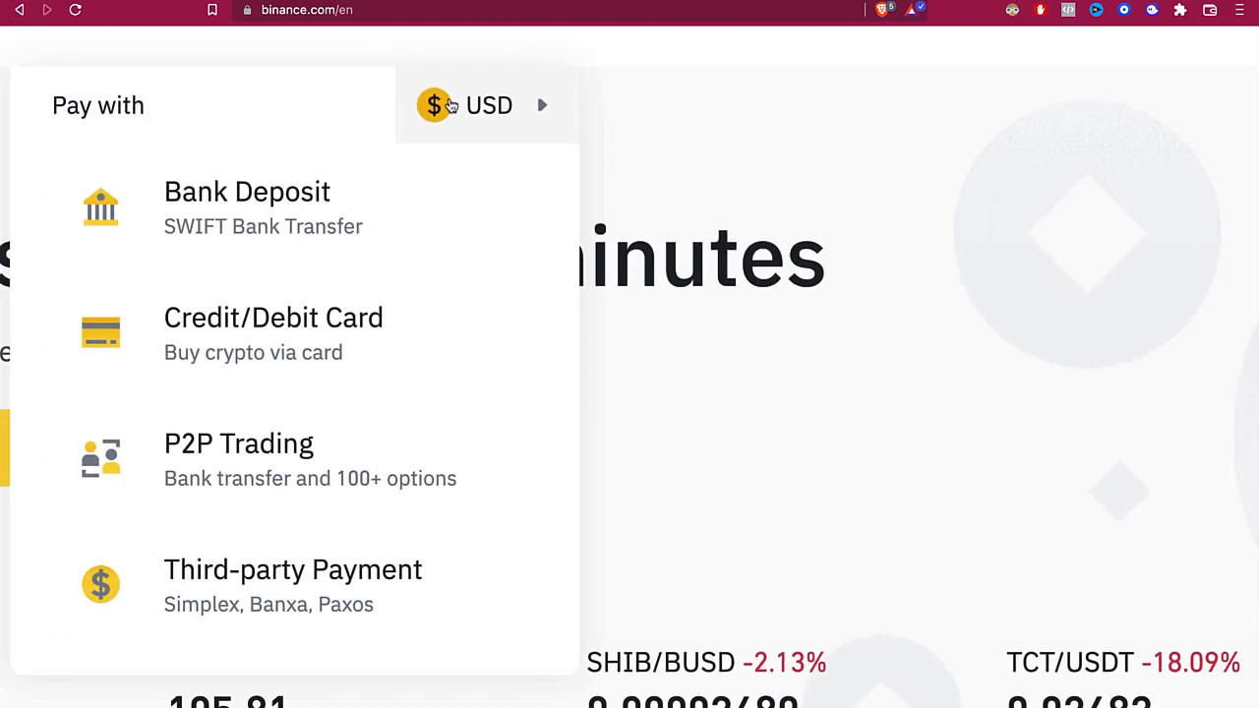
pyautogui.click(482, 105)
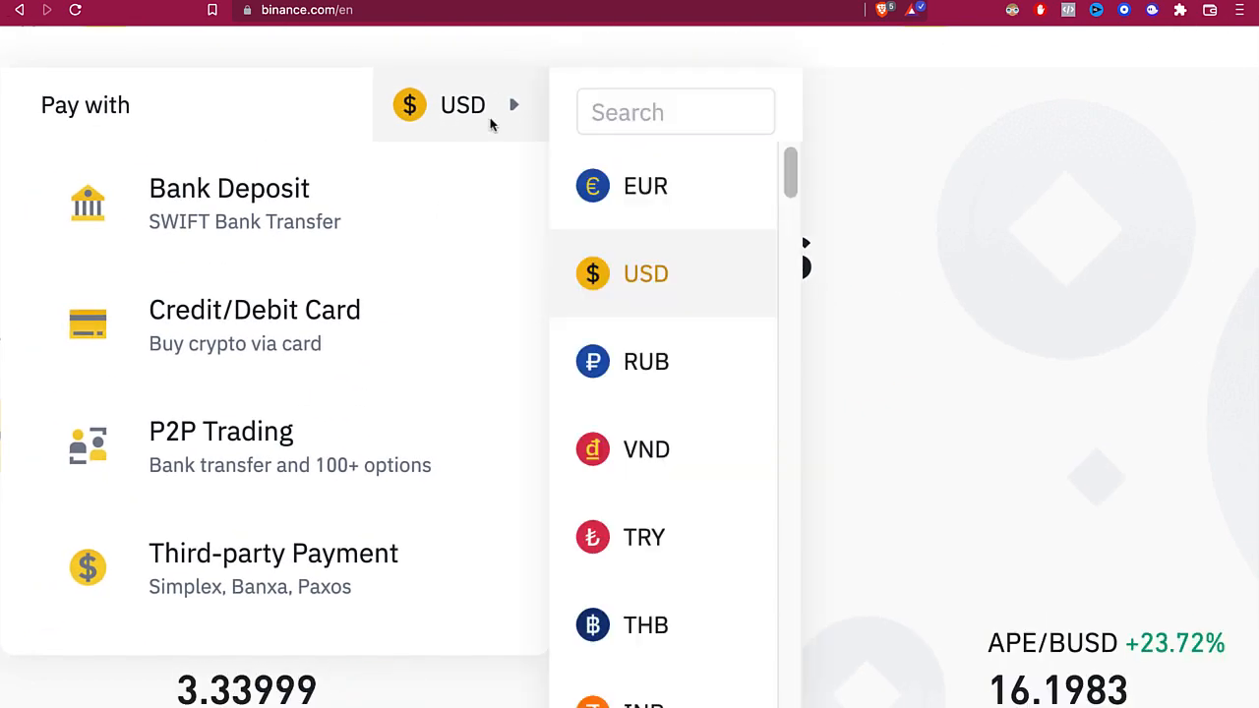
pyautogui.scroll(-3)
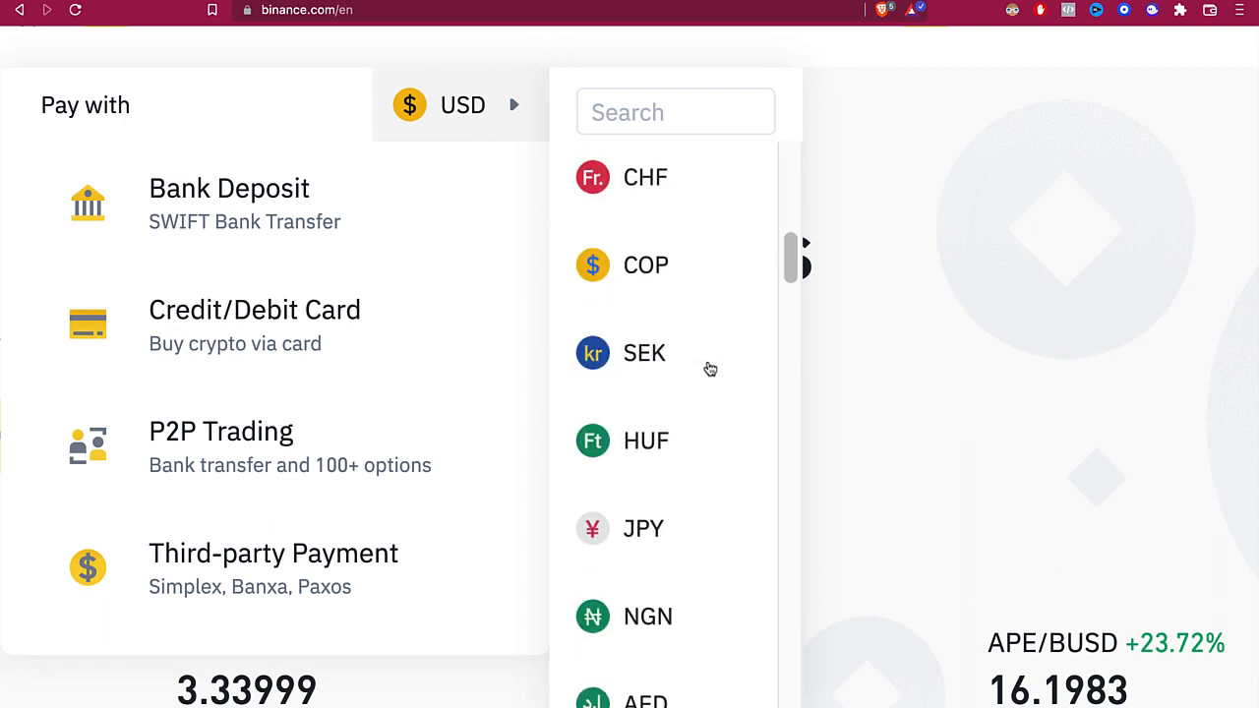
pyautogui.scroll(-3)
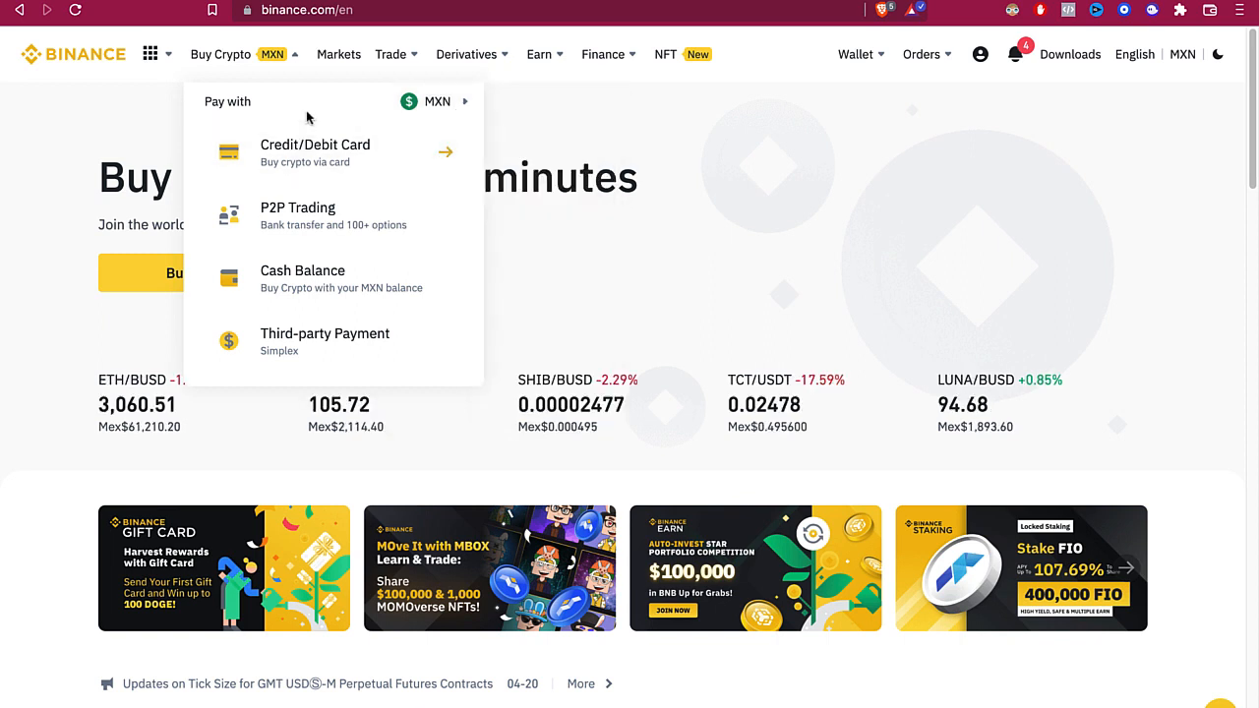
# - Set up a card purchase spending 699 MXN for 0.011 ETH and continue to payment
pyautogui.click(314, 144)
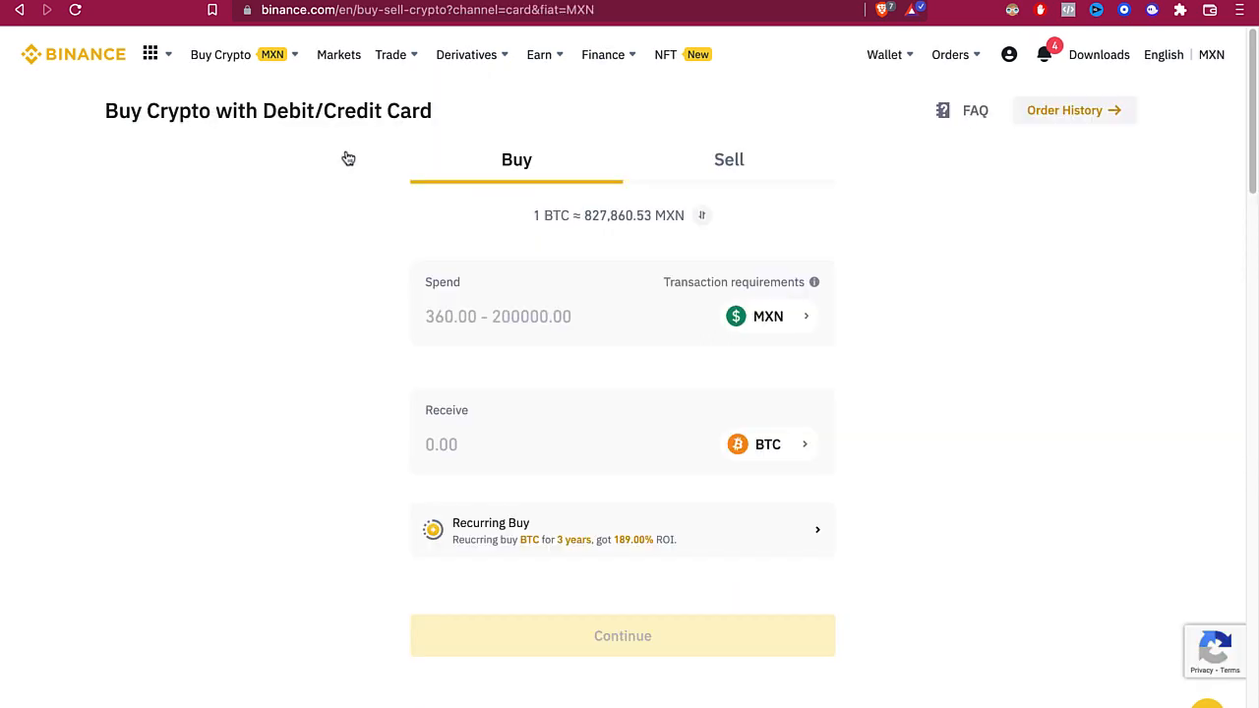
pyautogui.click(498, 316)
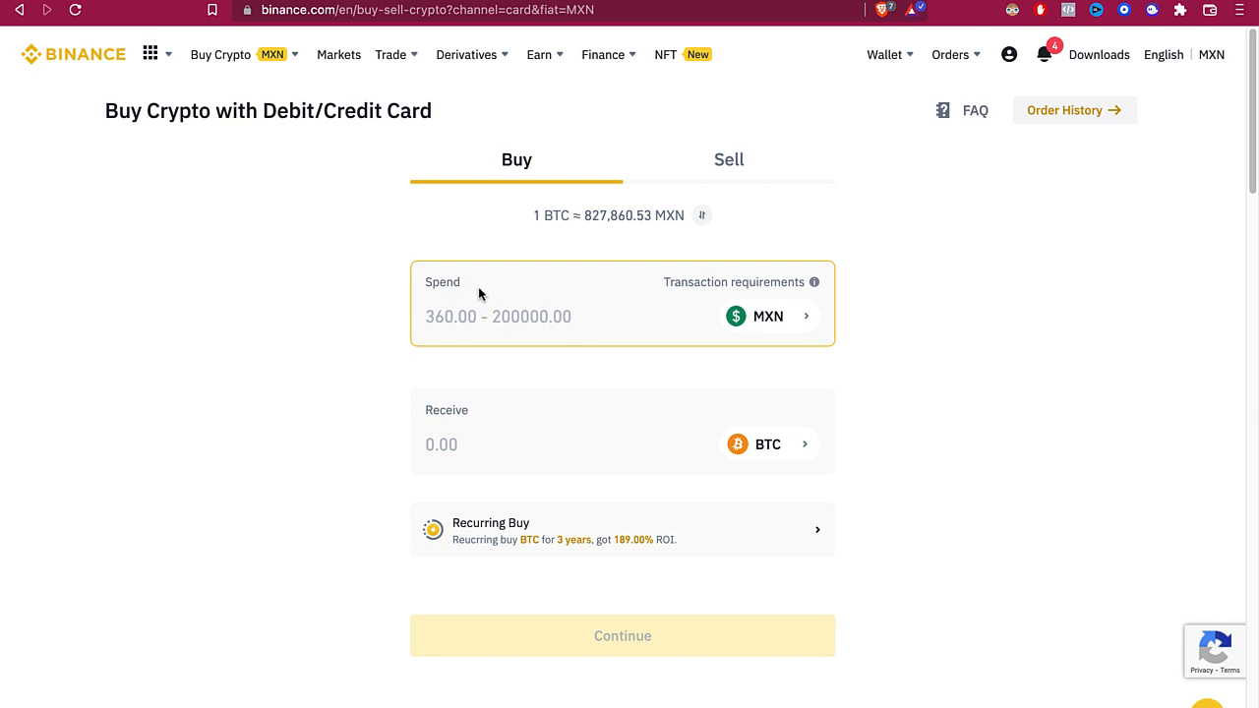
pyautogui.moveTo(634, 372)
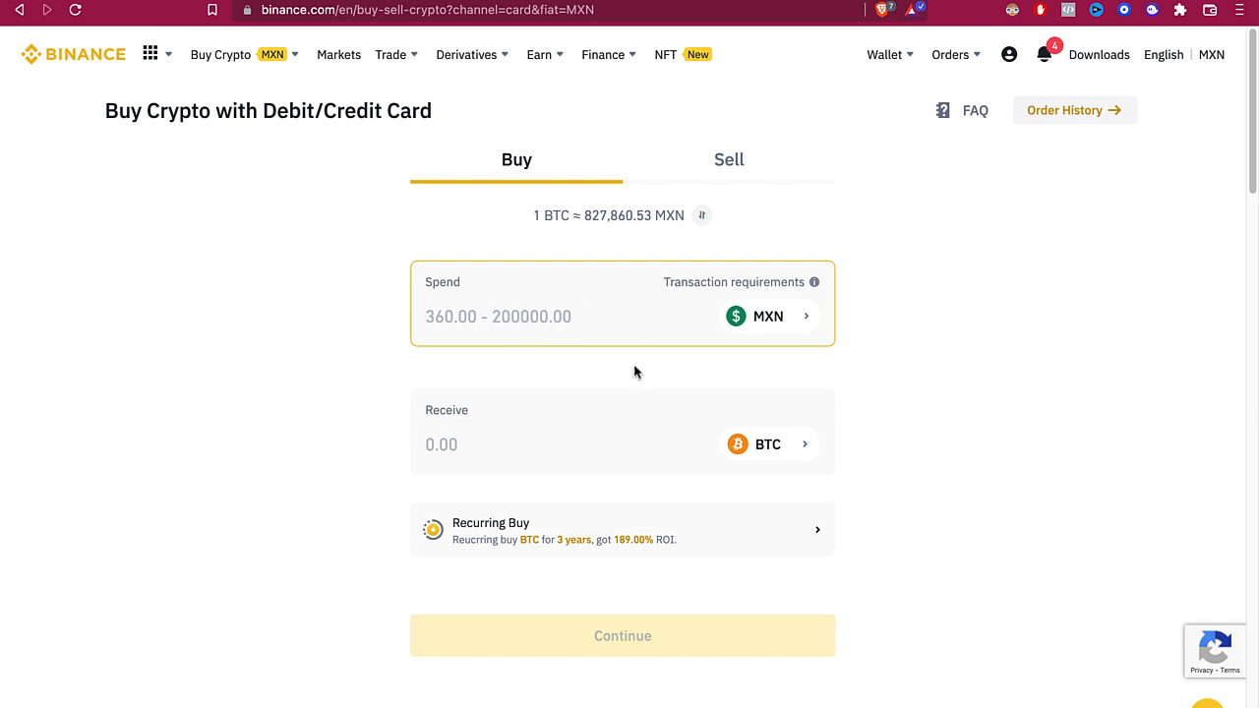
pyautogui.click(768, 444)
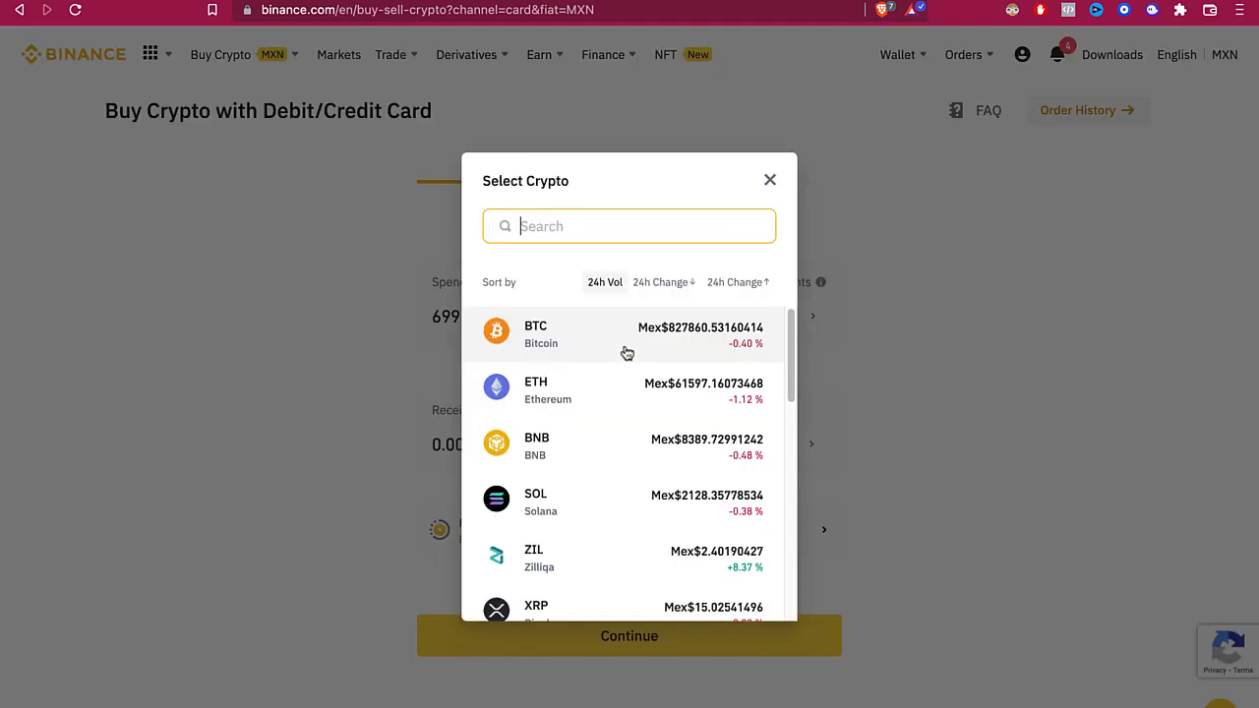
pyautogui.scroll(-3)
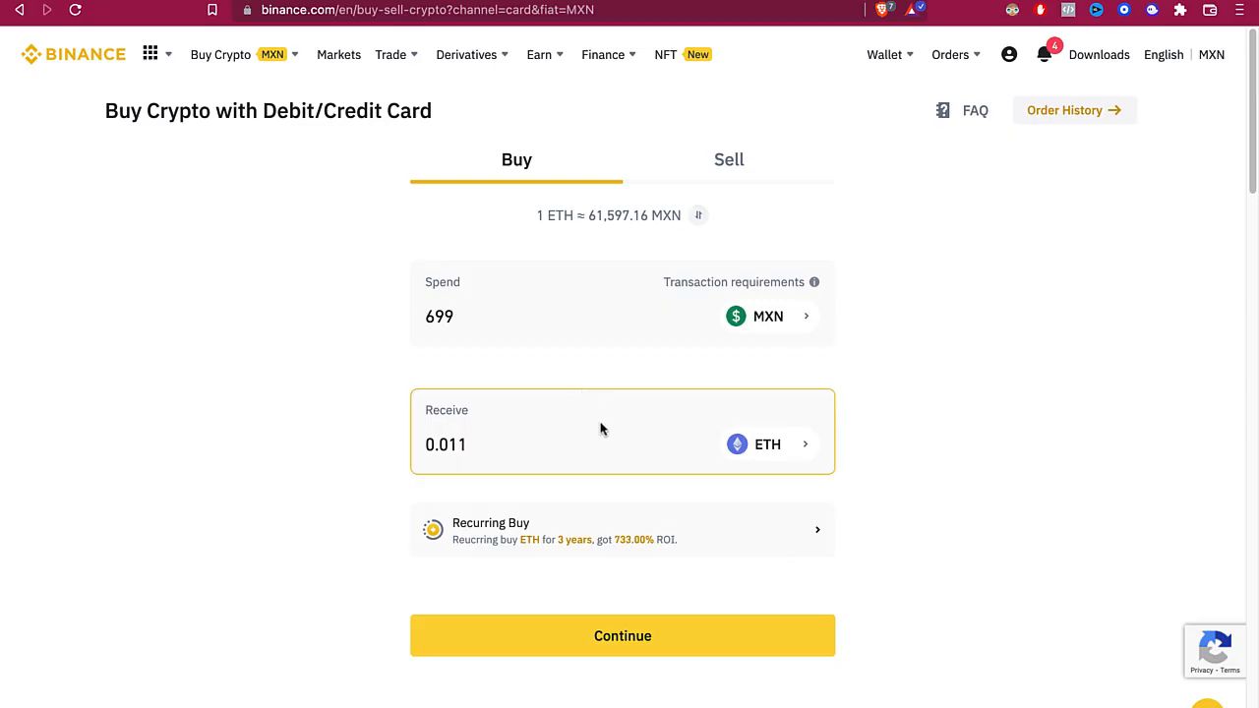
pyautogui.click(622, 636)
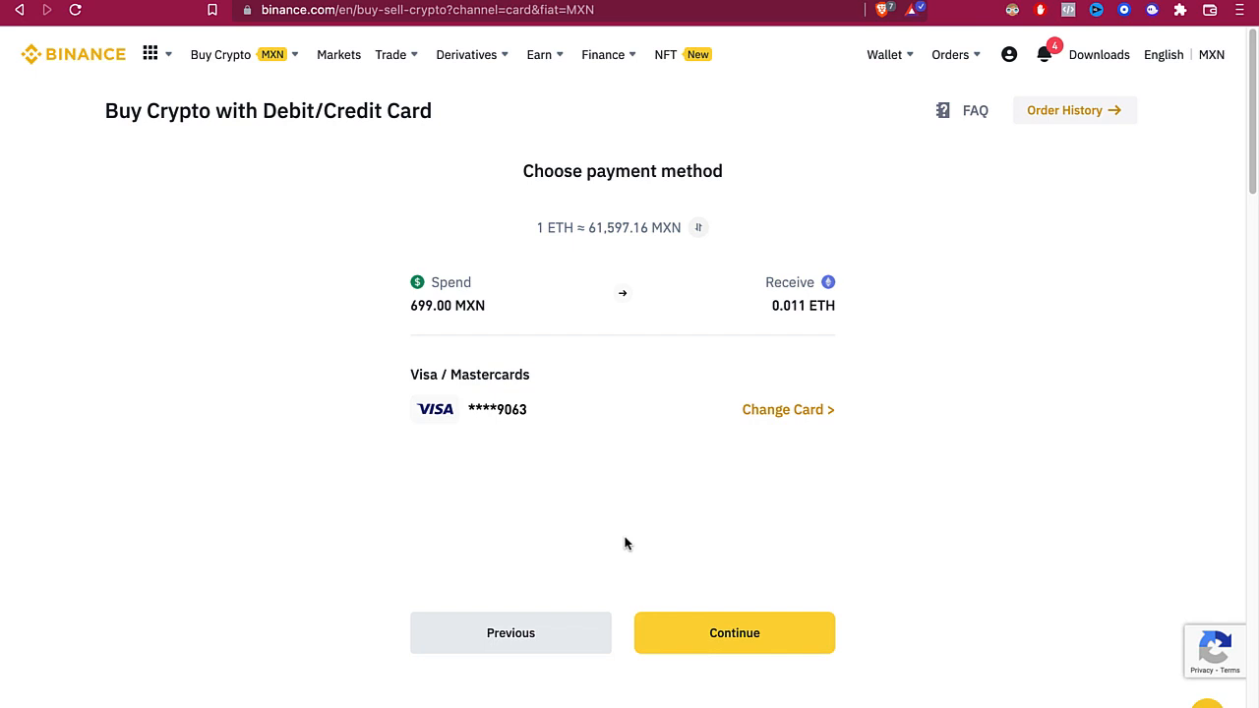
# - Start adding a new debit card and reach the Bifinity account-details consent prompt
pyautogui.doubleClick(620, 170)
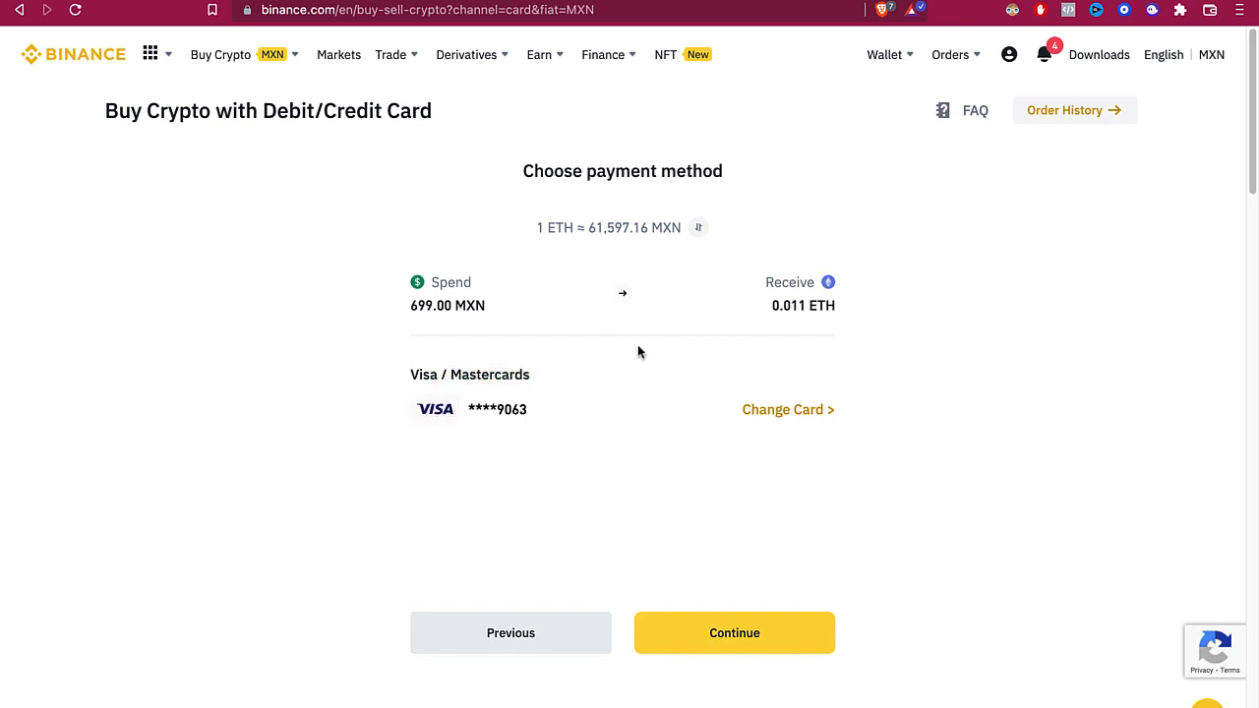
pyautogui.moveTo(786, 410)
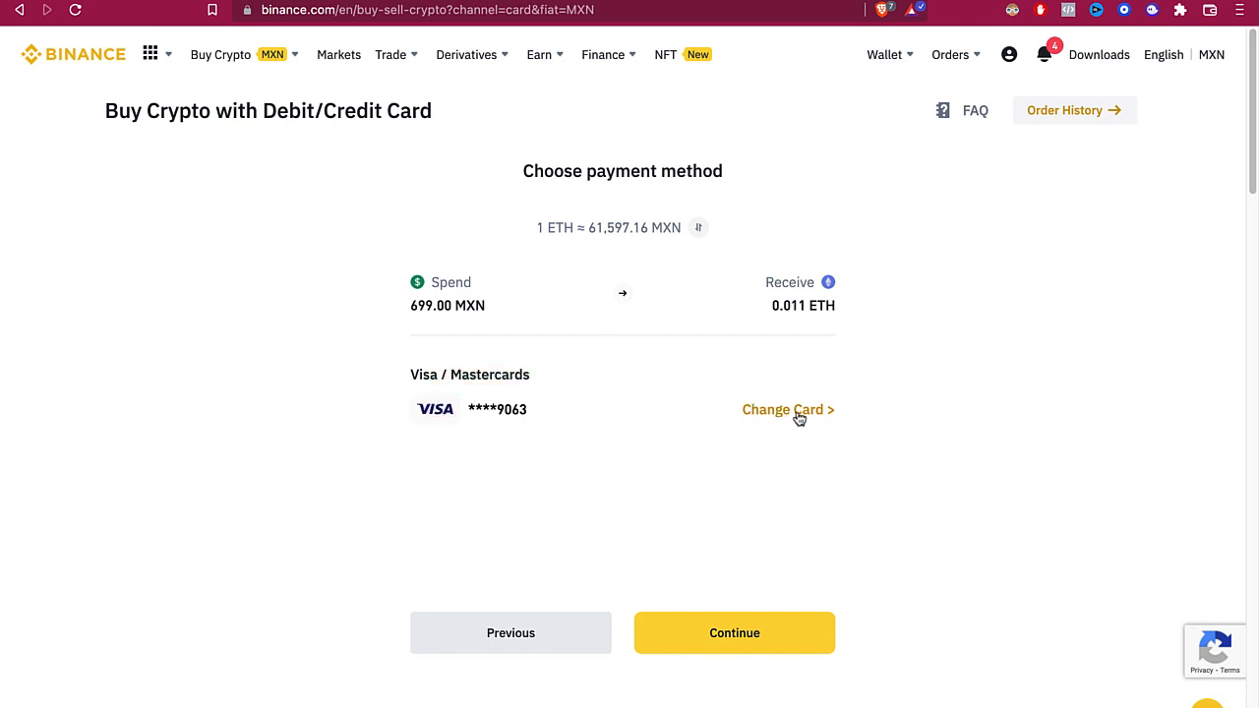
pyautogui.click(787, 409)
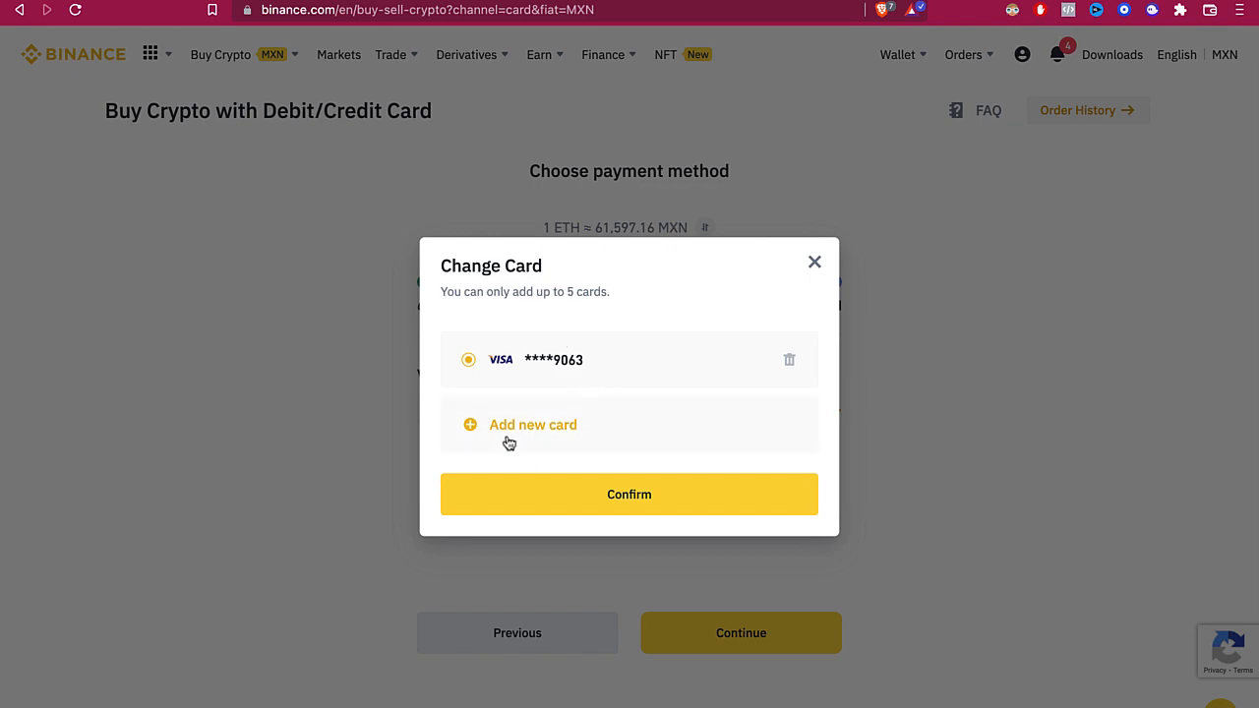
pyautogui.click(533, 424)
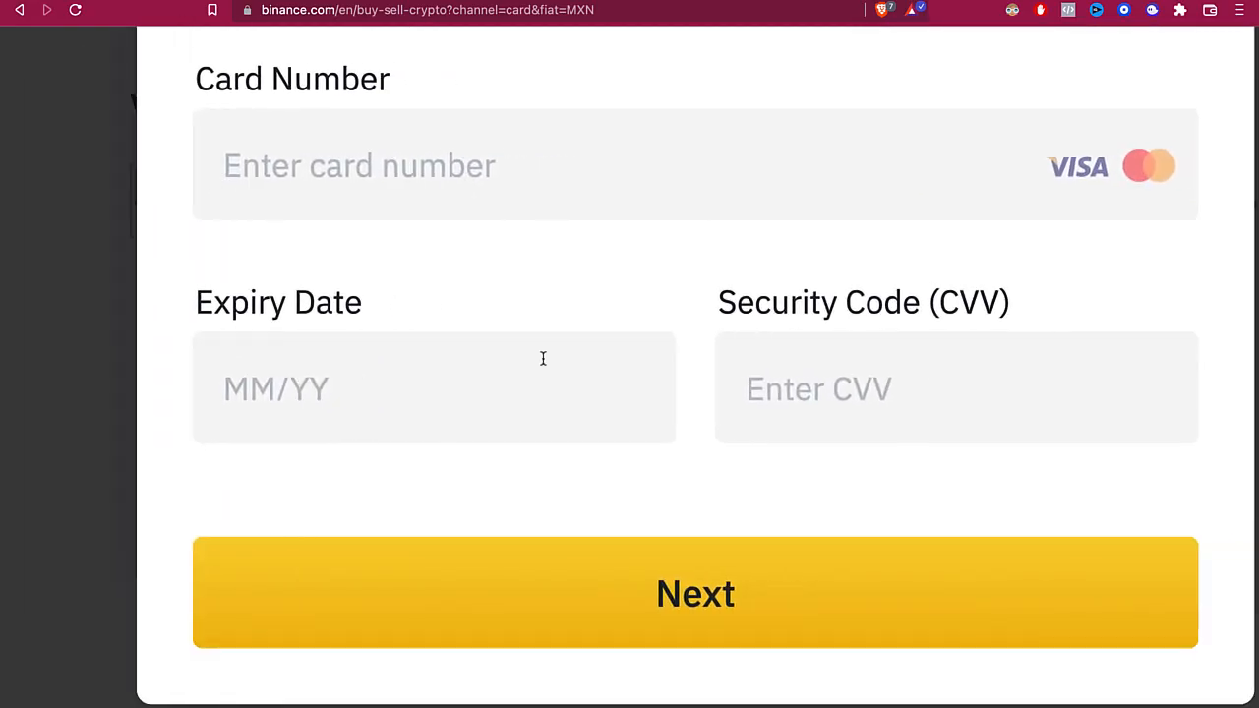
pyautogui.moveTo(418, 305)
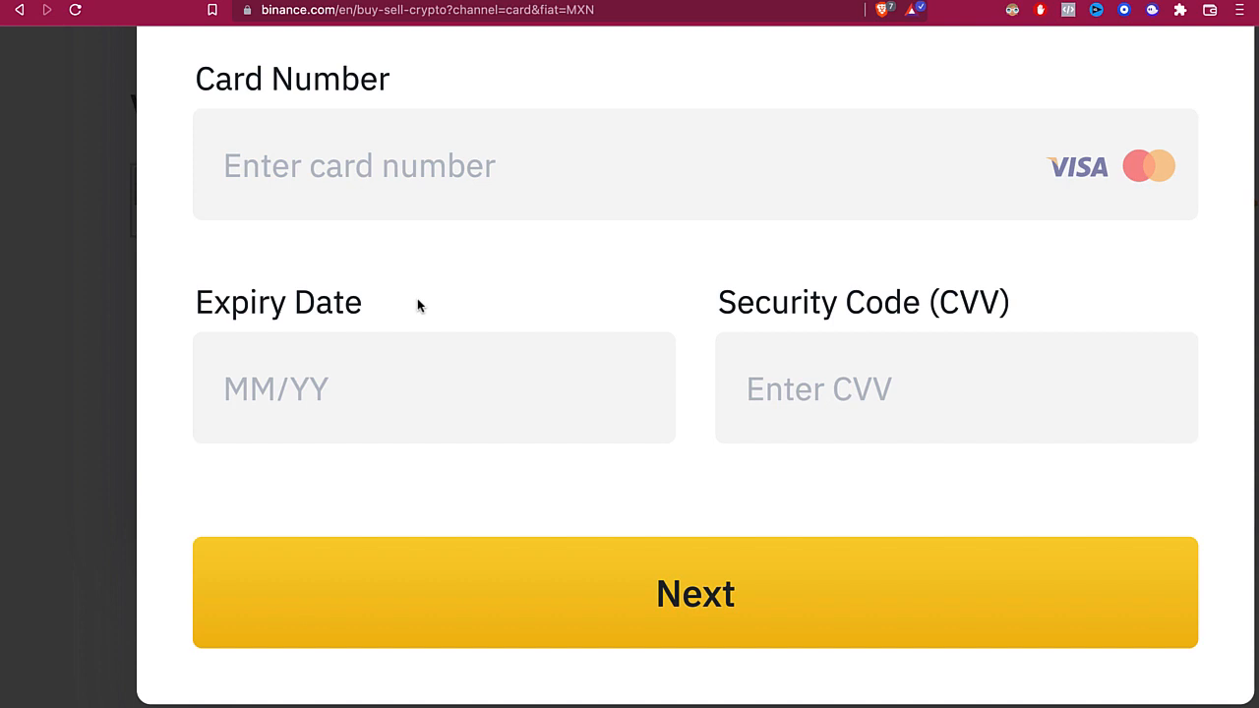
pyautogui.click(695, 592)
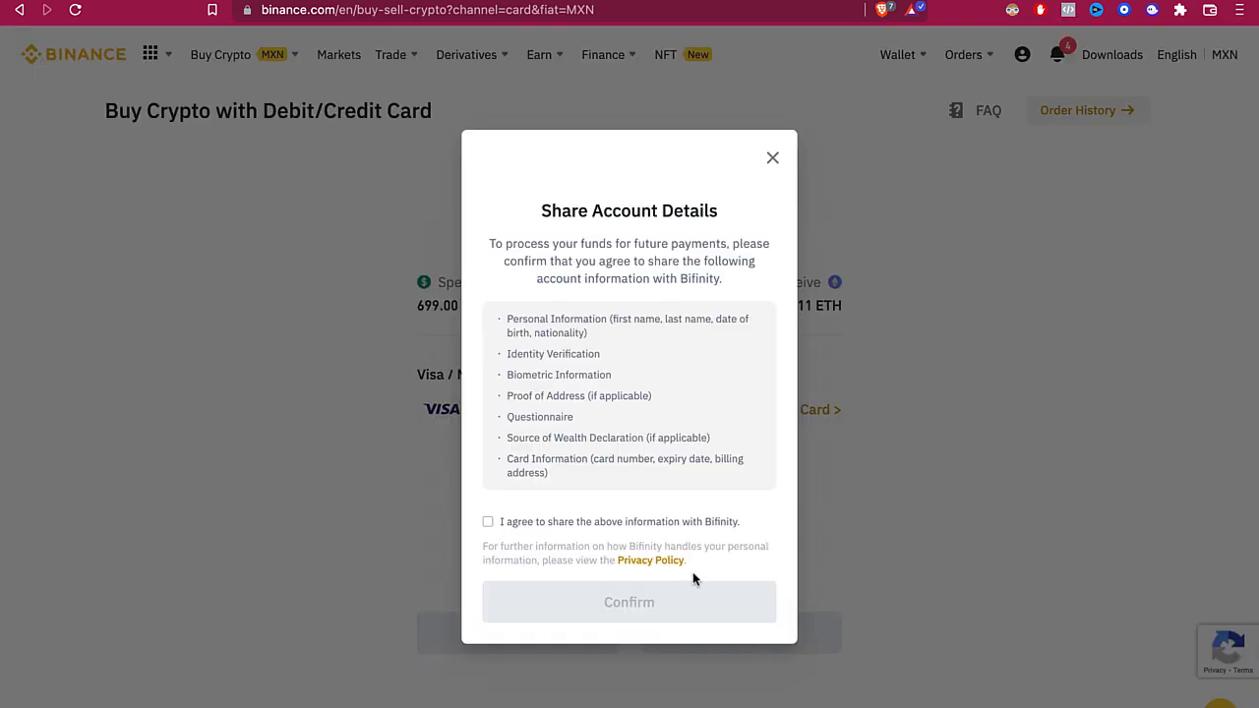
pyautogui.moveTo(664, 546)
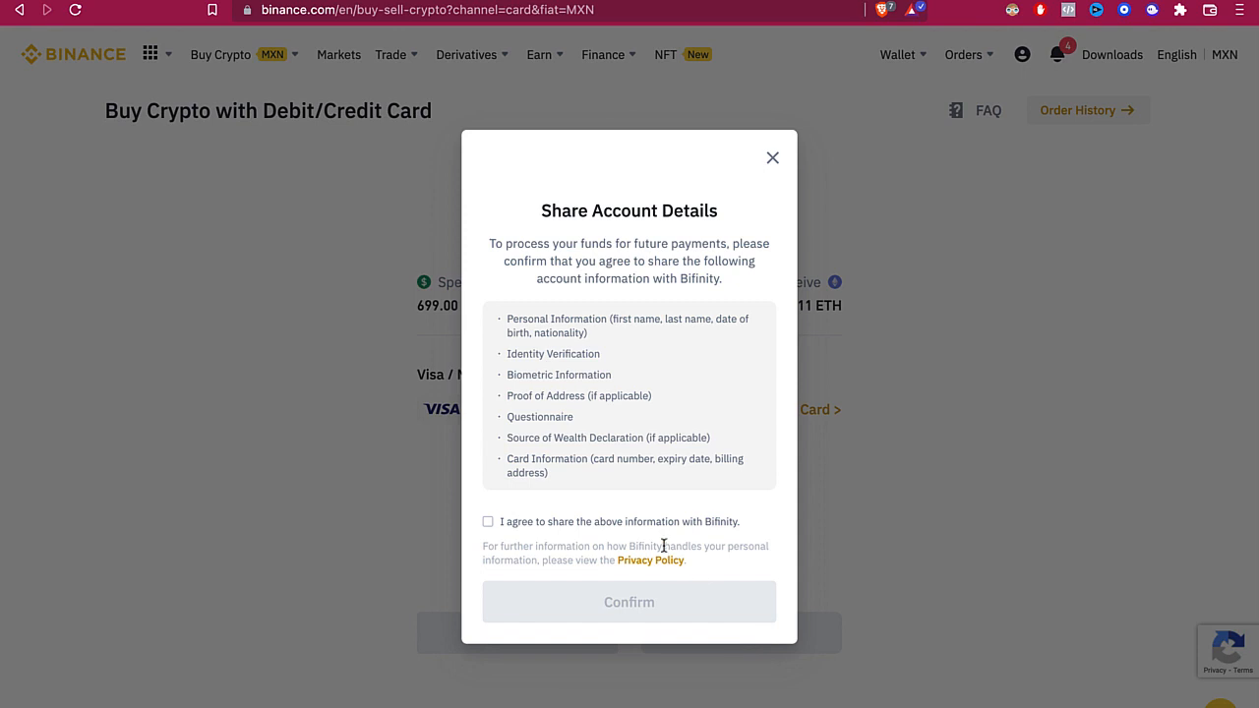
pyautogui.moveTo(579, 362)
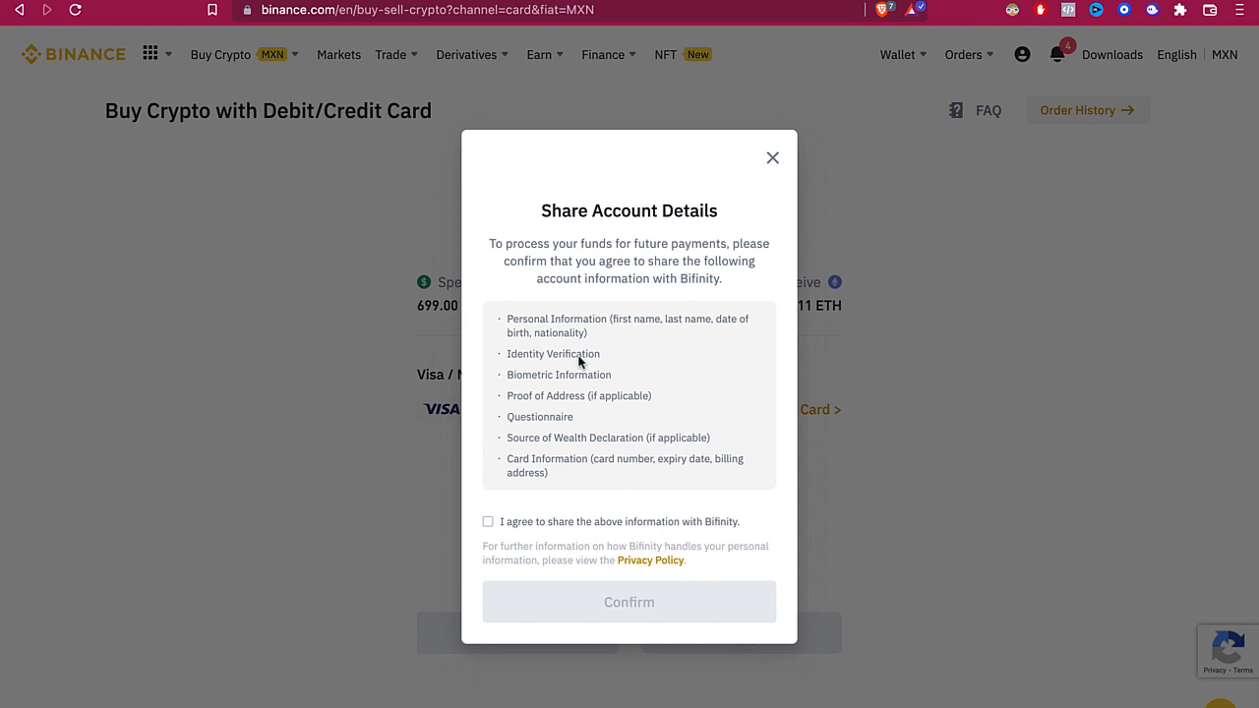
# - Leave the card purchase and show the Wallet Overview with about Mex$219.59 balance
pyautogui.moveTo(506, 353); pyautogui.dragTo(547, 472)
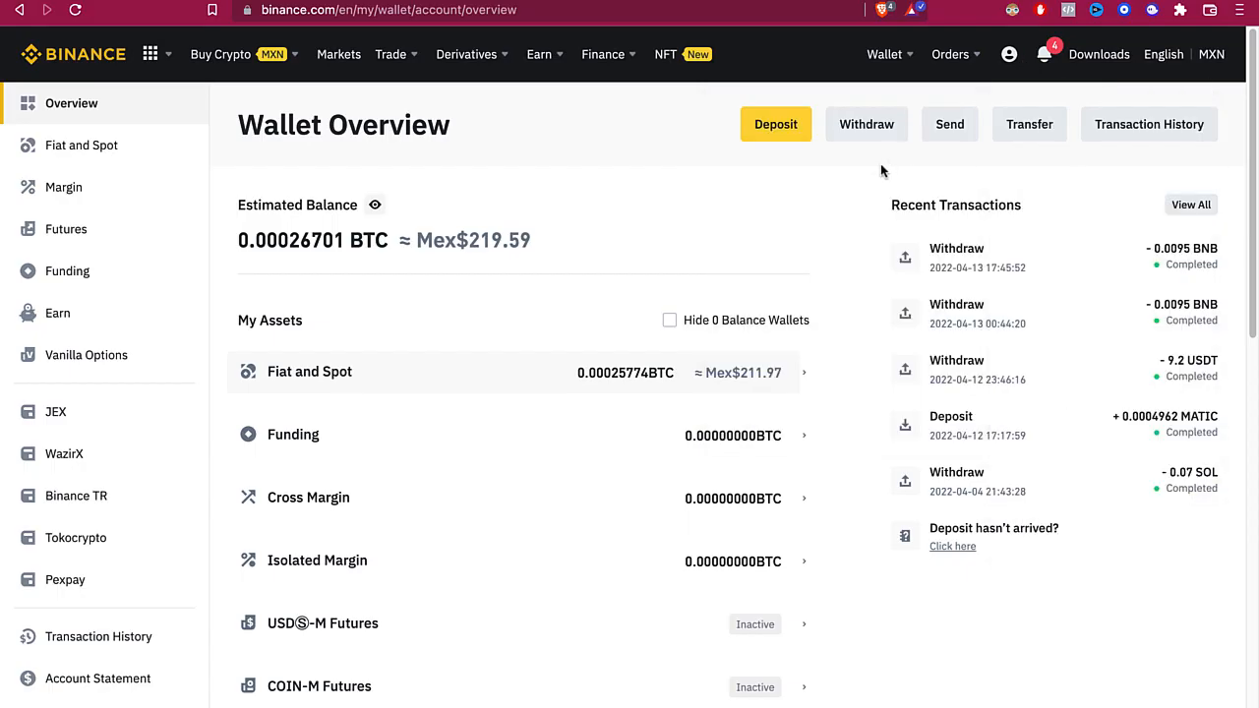
# - Check notifications, then show the Fiat and Spot wallet with about Mex$211.91
pyautogui.click(1041, 54)
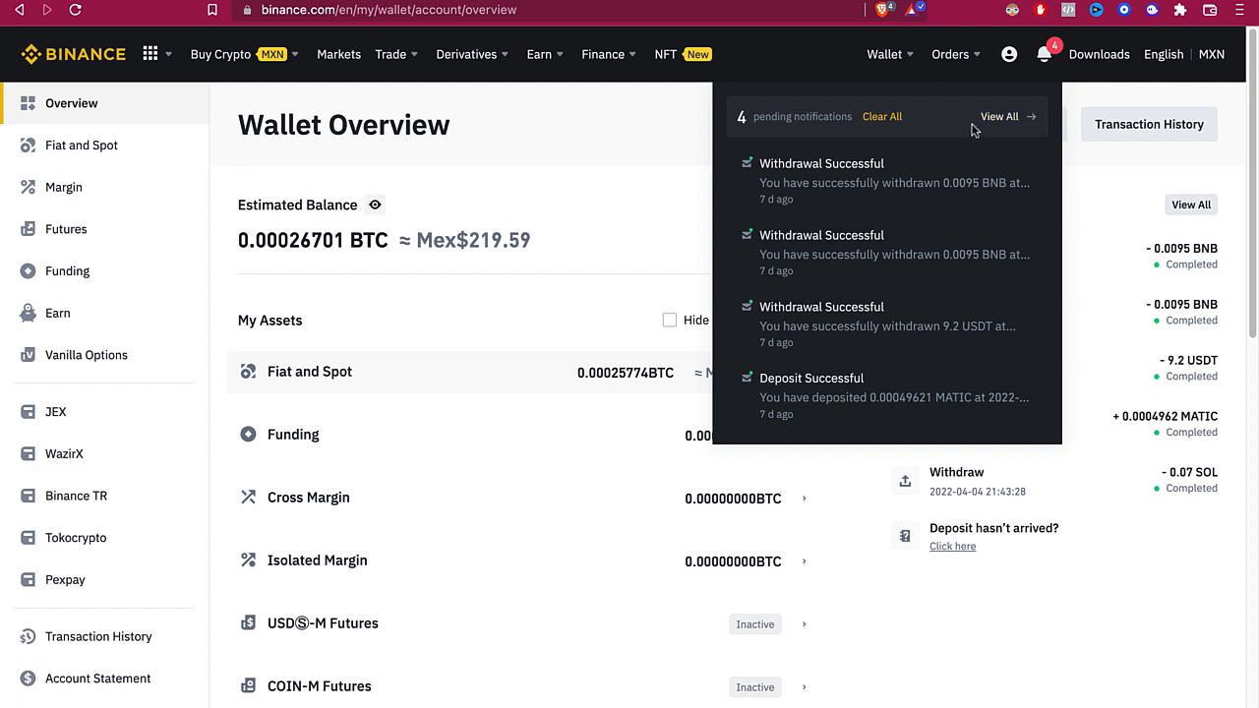
pyautogui.moveTo(810, 136)
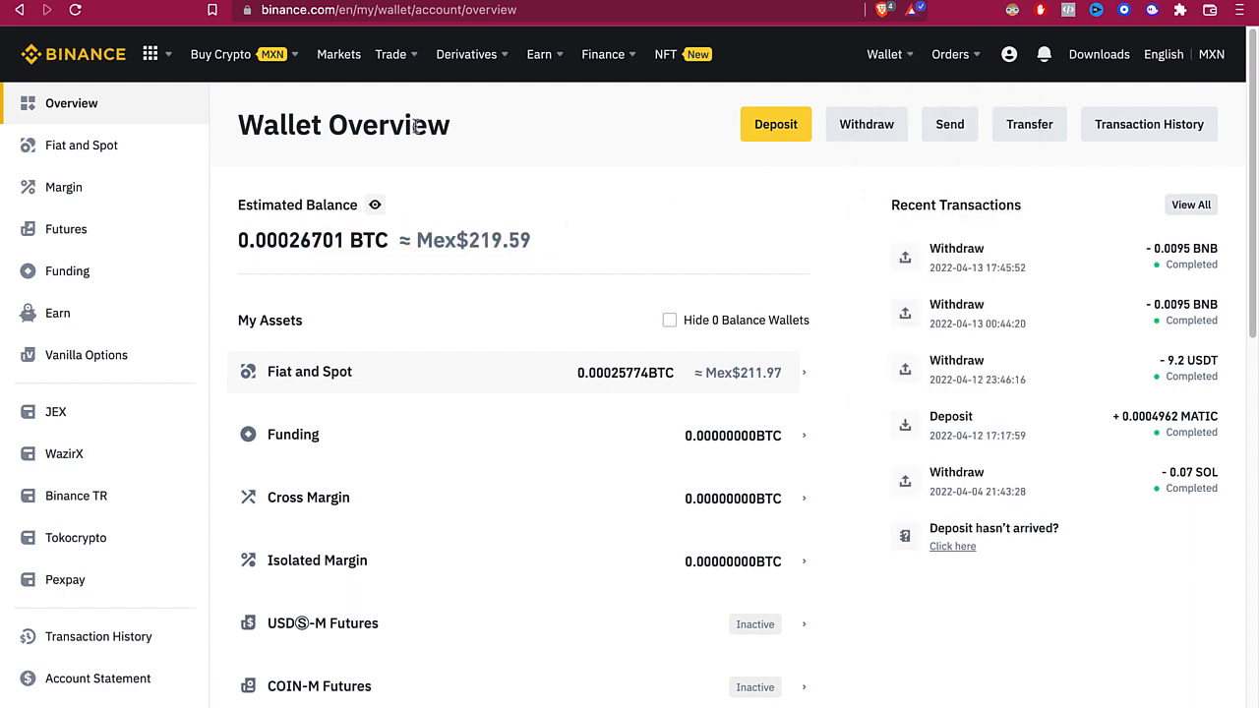
pyautogui.click(82, 144)
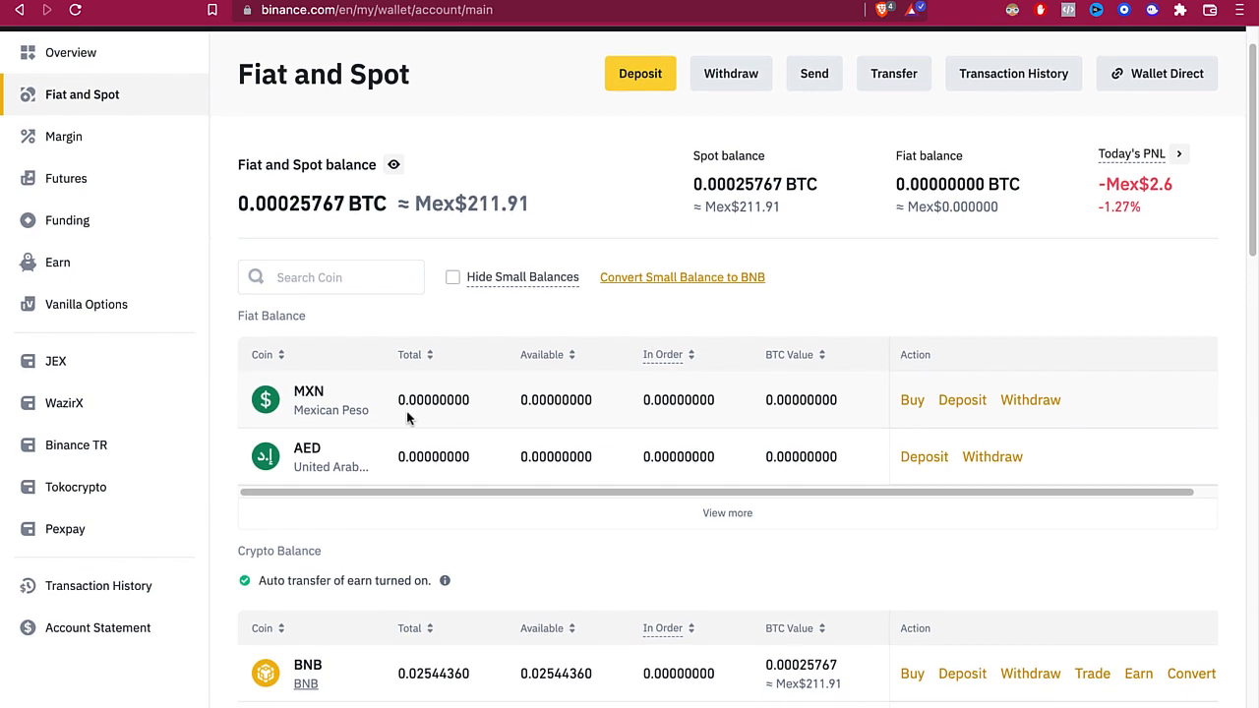
pyautogui.scroll(-3)
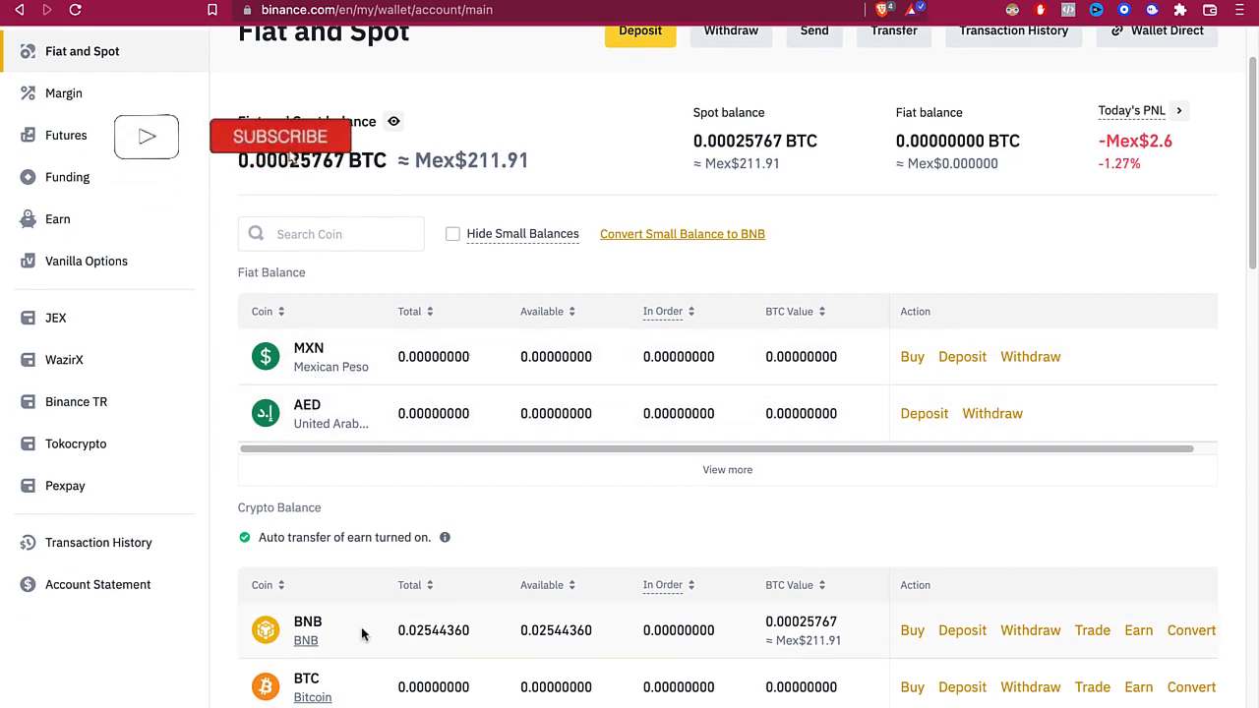
pyautogui.click(281, 136)
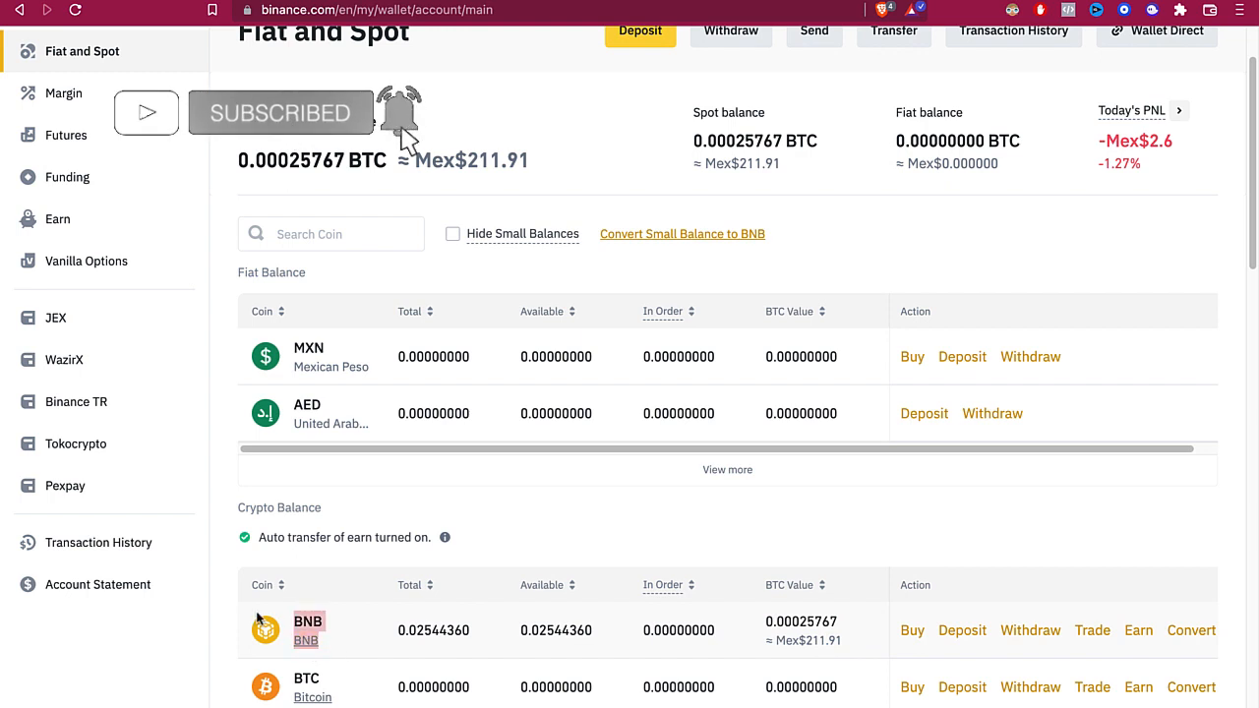